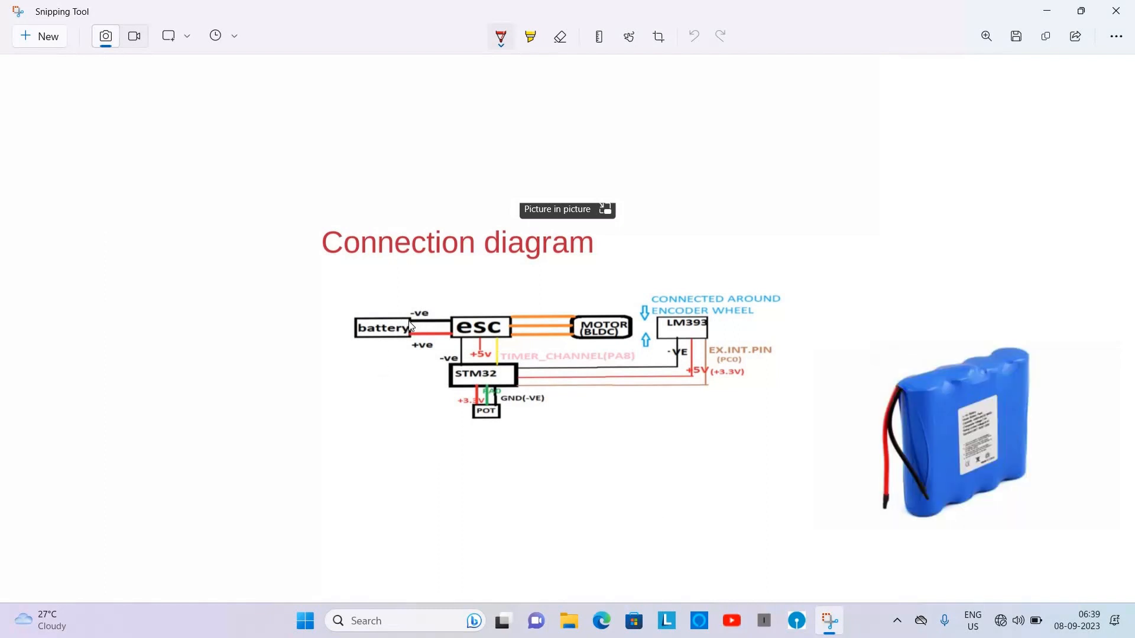
mouse_move(423, 329)
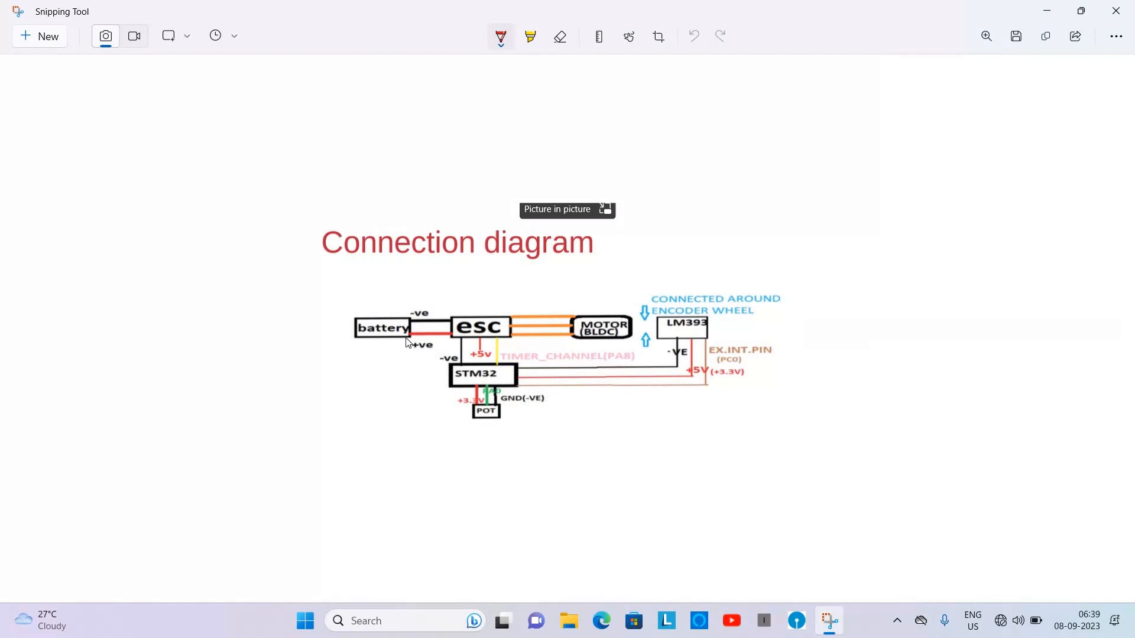
mouse_move(461, 341)
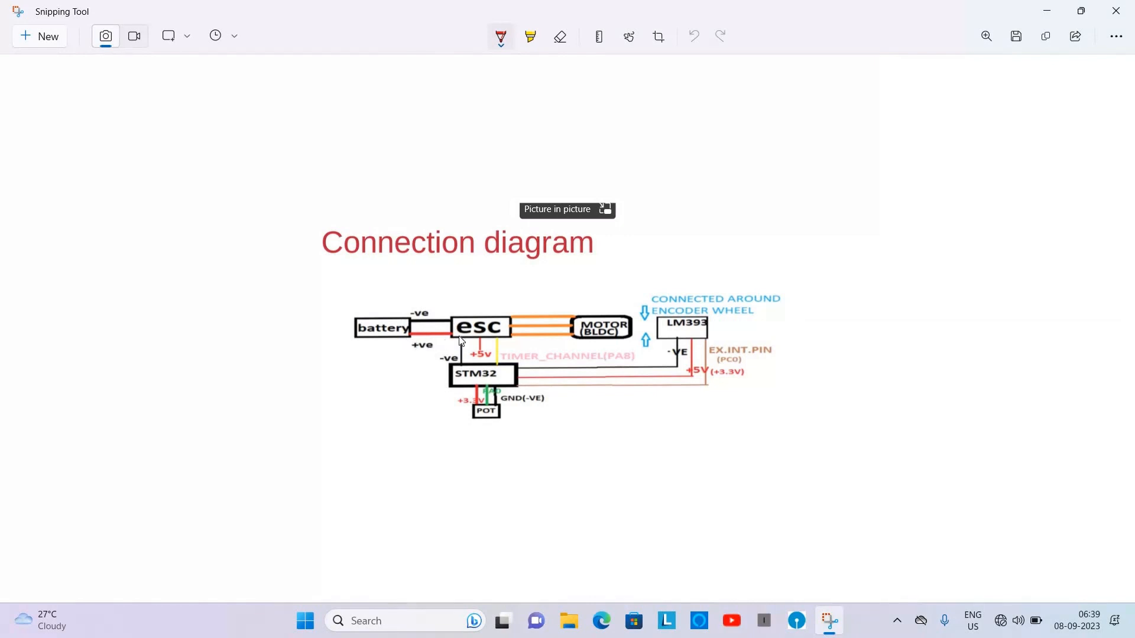
mouse_move(422, 342)
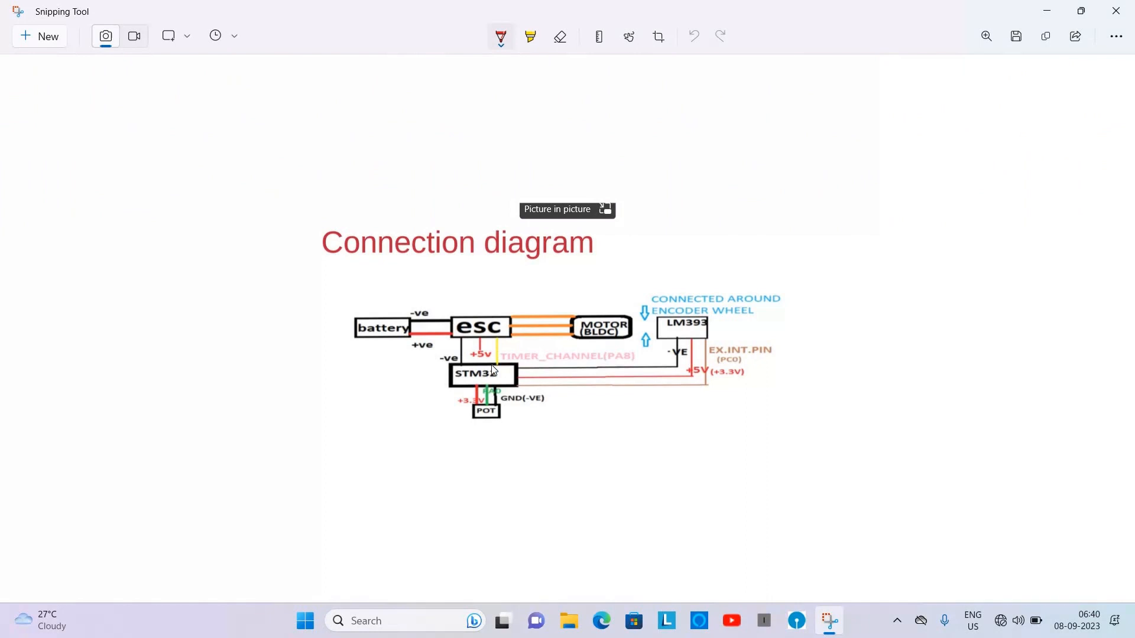
mouse_move(496, 375)
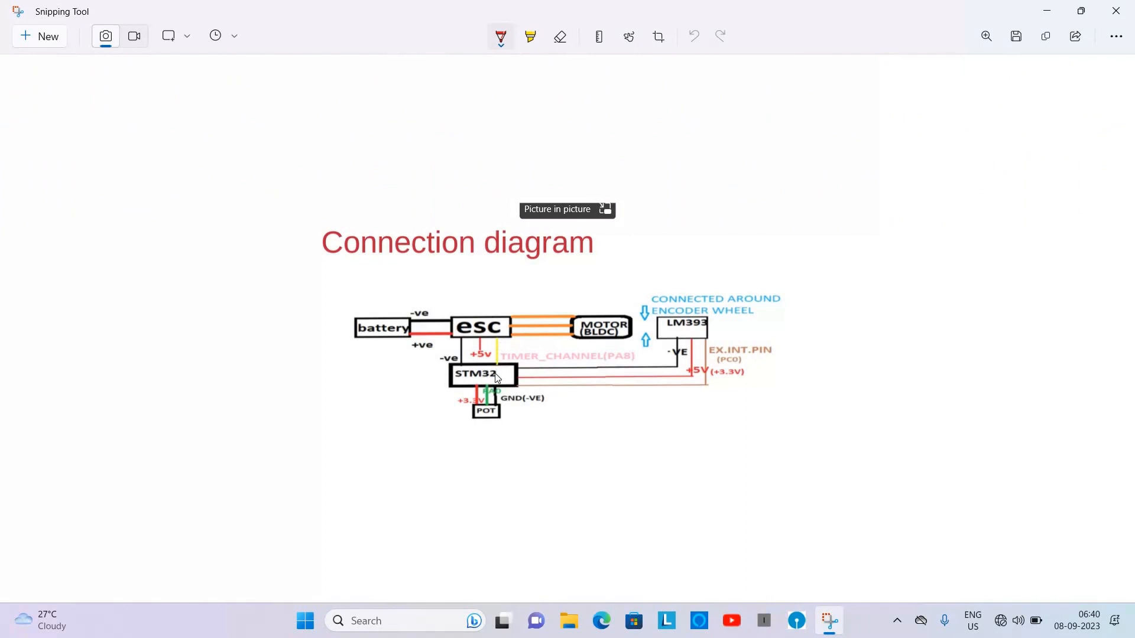
mouse_move(503, 342)
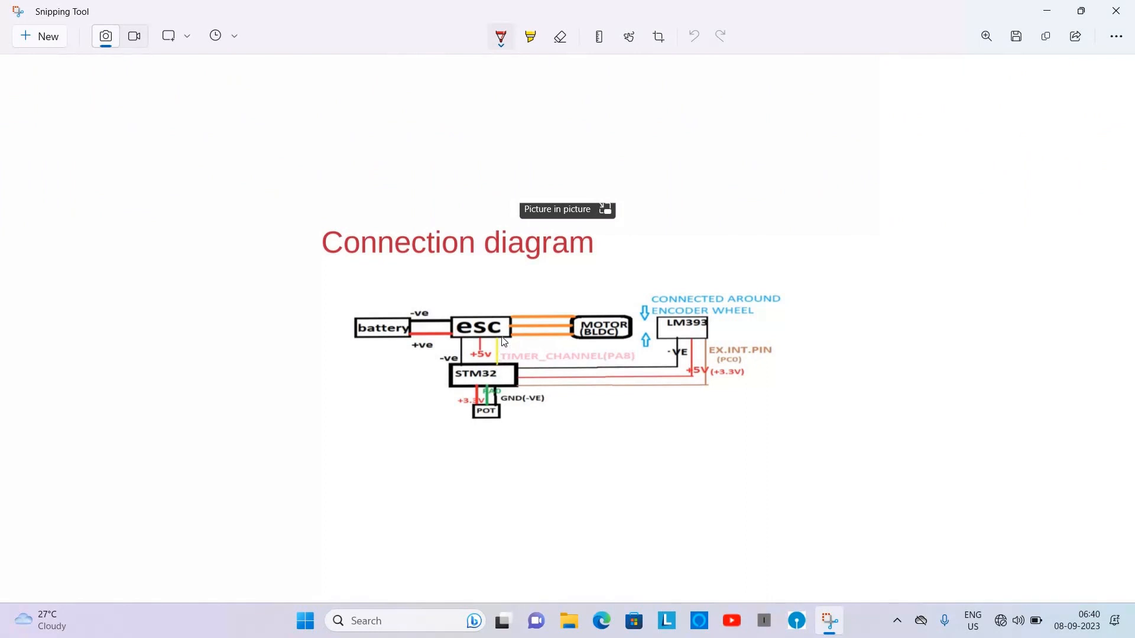
mouse_move(499, 367)
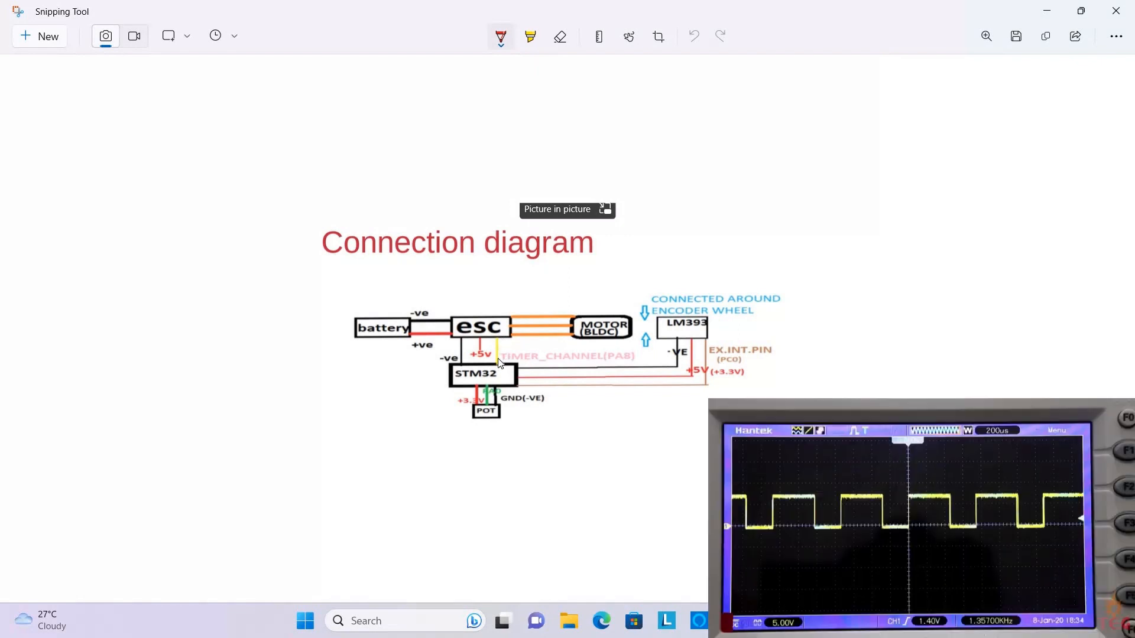
mouse_move(567, 341)
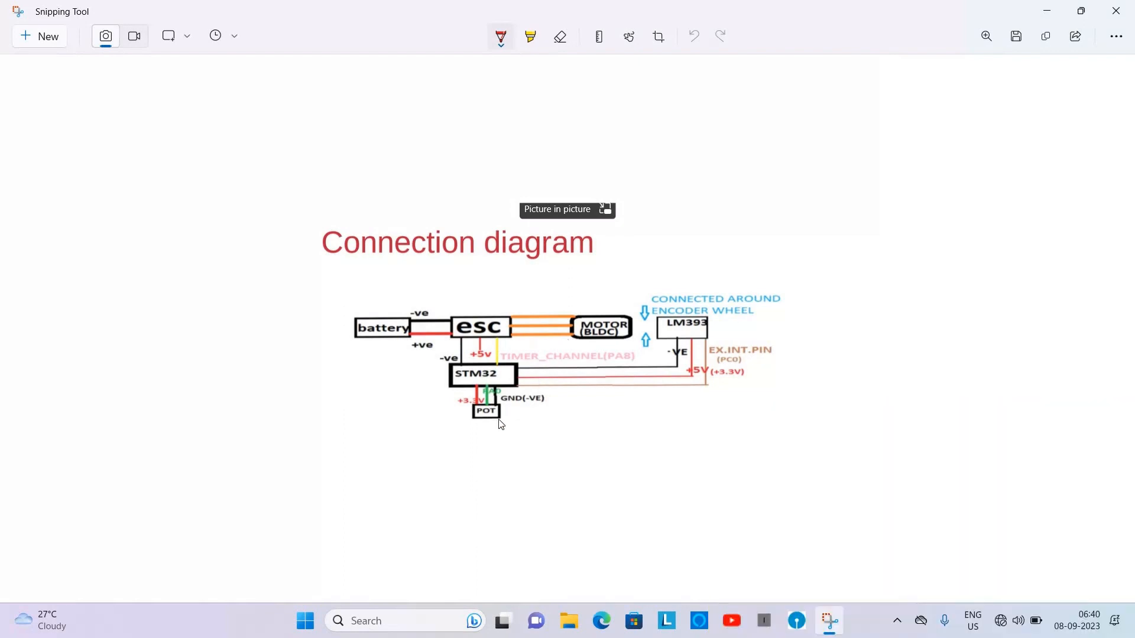
mouse_move(483, 422)
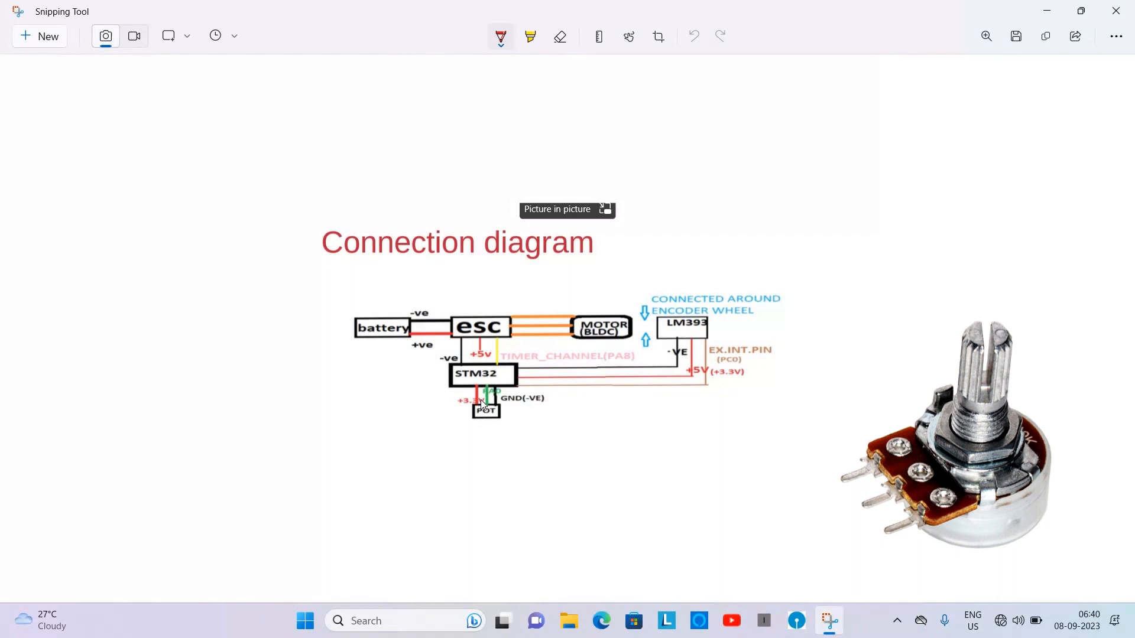
mouse_move(513, 411)
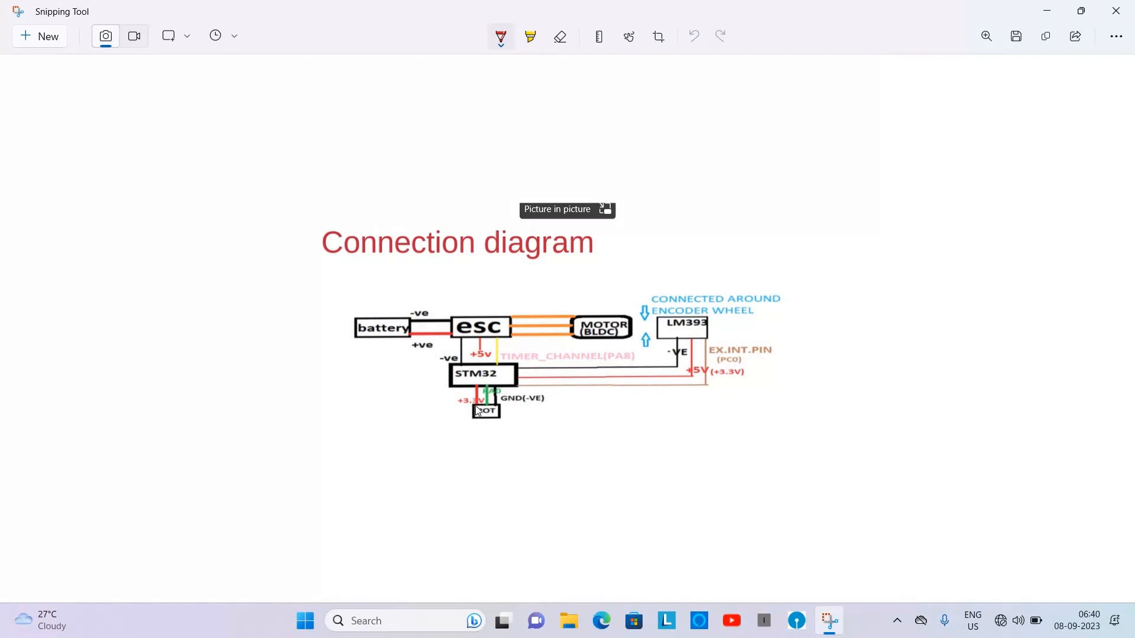
mouse_move(548, 403)
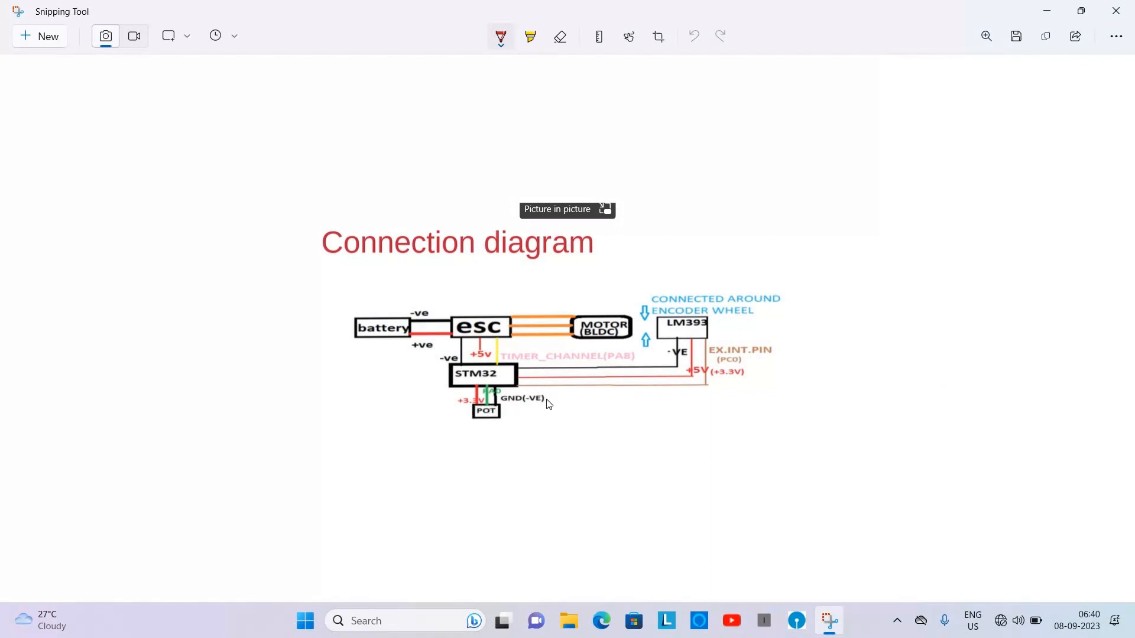
mouse_move(537, 400)
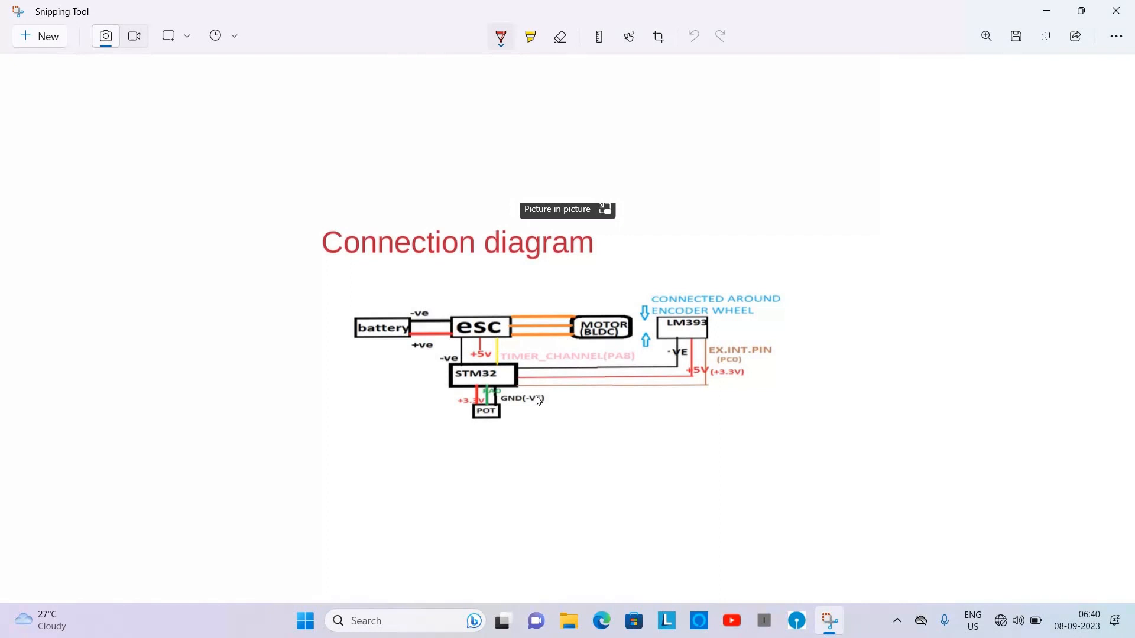
mouse_move(672, 338)
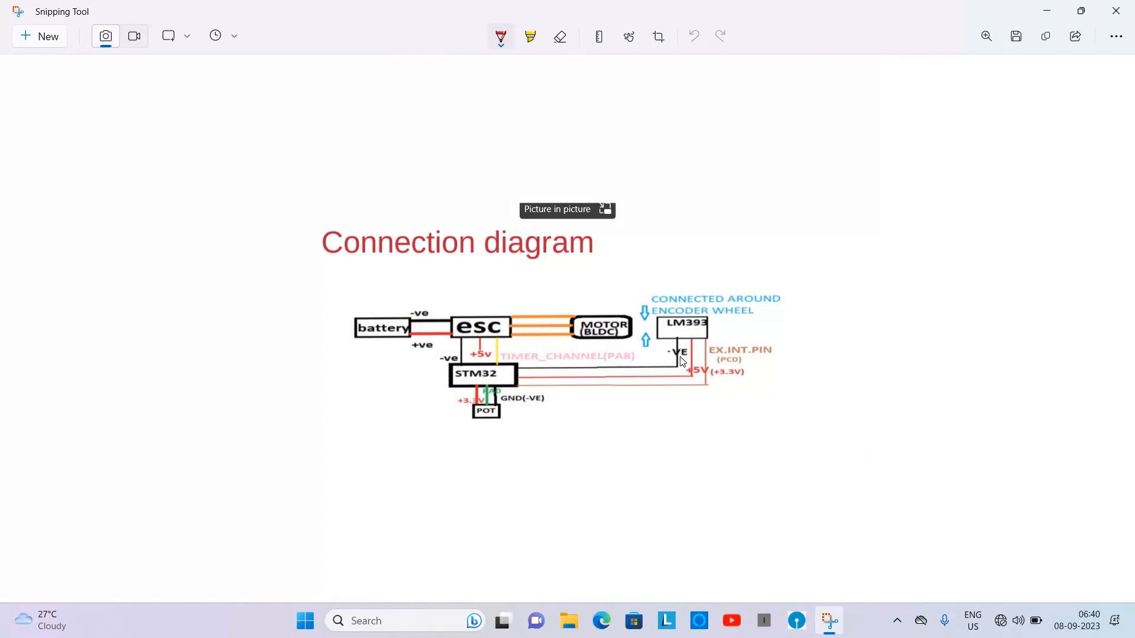
mouse_move(525, 369)
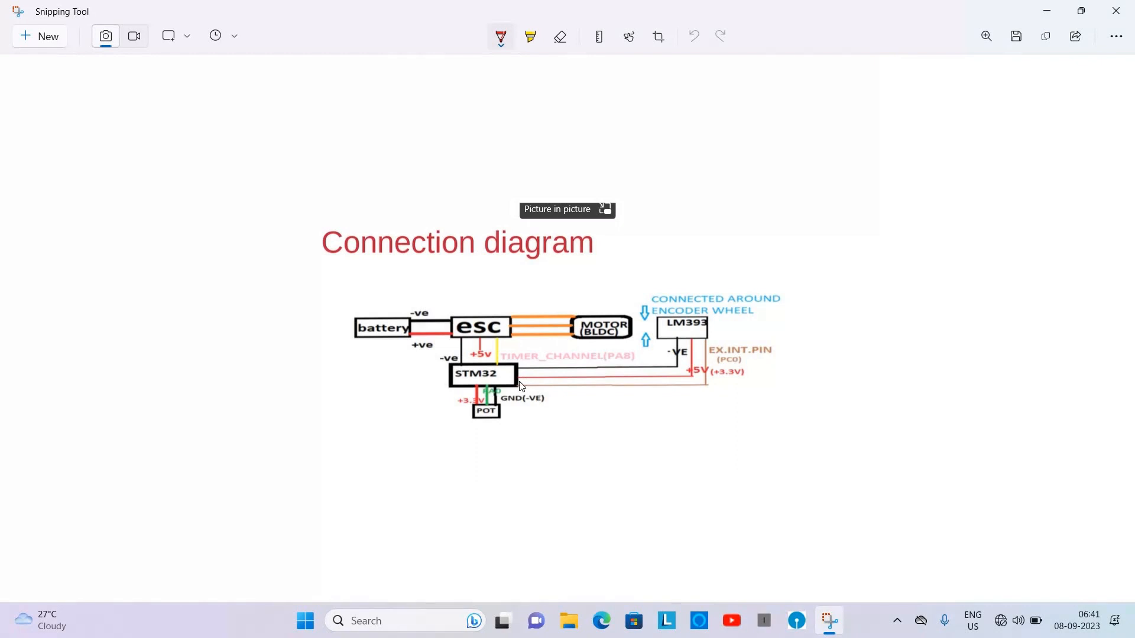
mouse_move(679, 389)
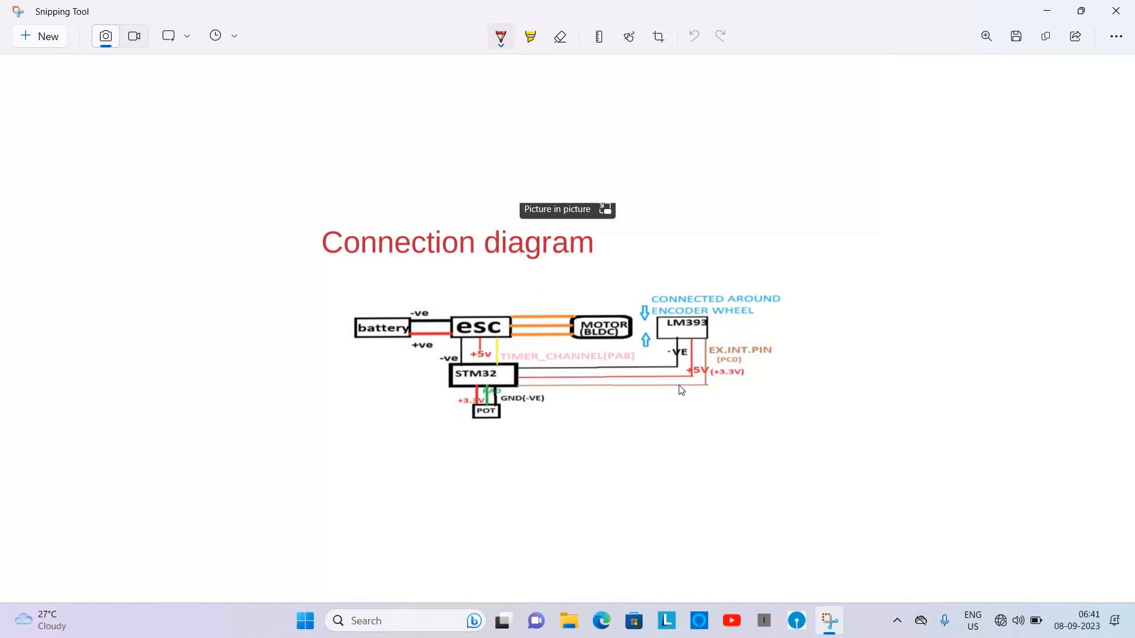